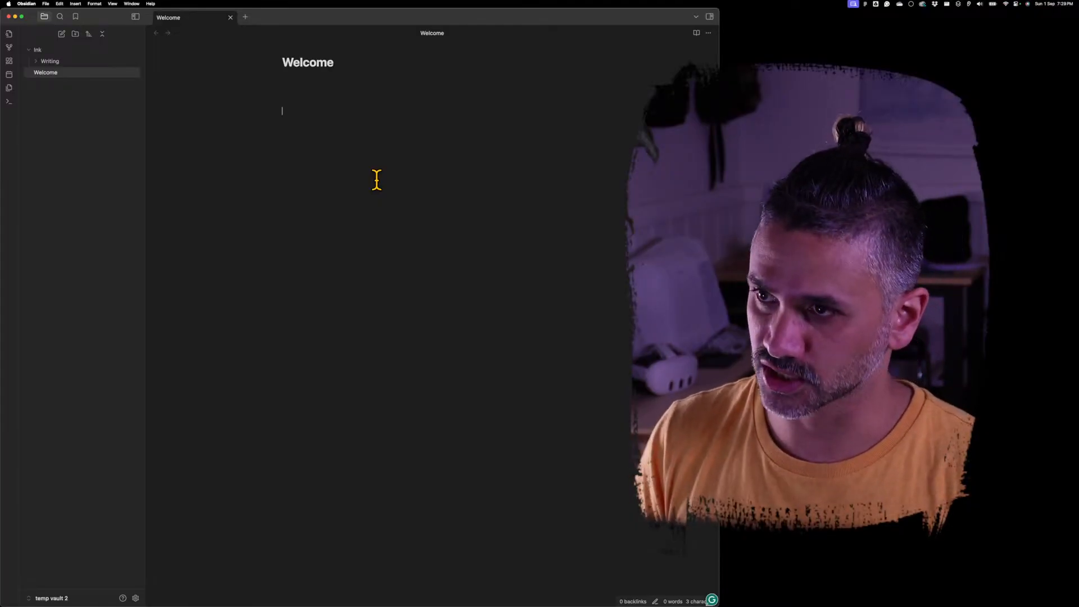
# - Insert a handwriting section via /handwri and draw a line of scribbles in it
pyautogui.write('/')
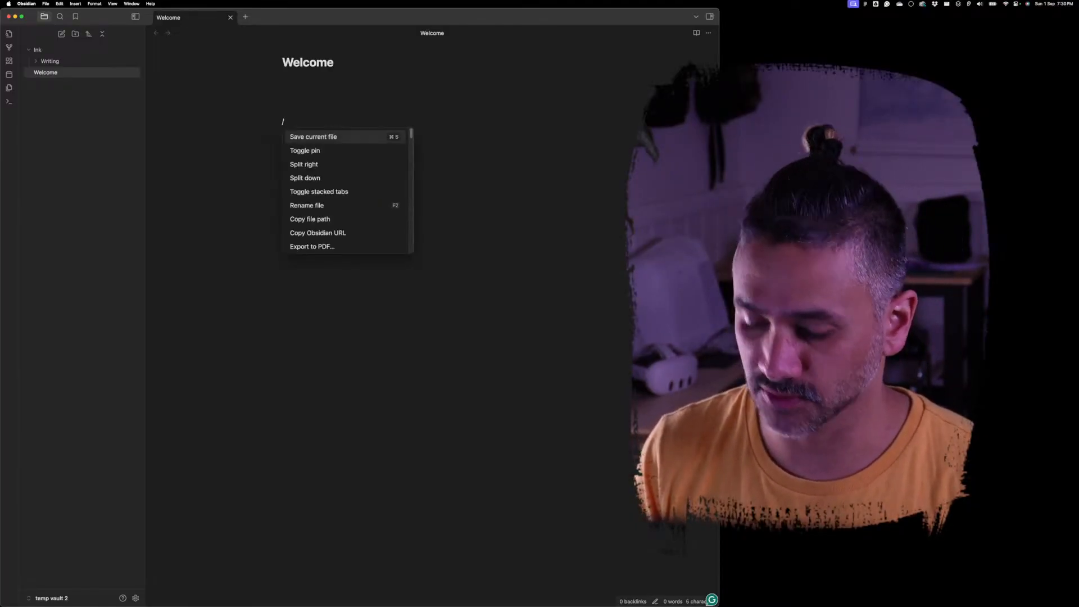
pyautogui.write('handwri')
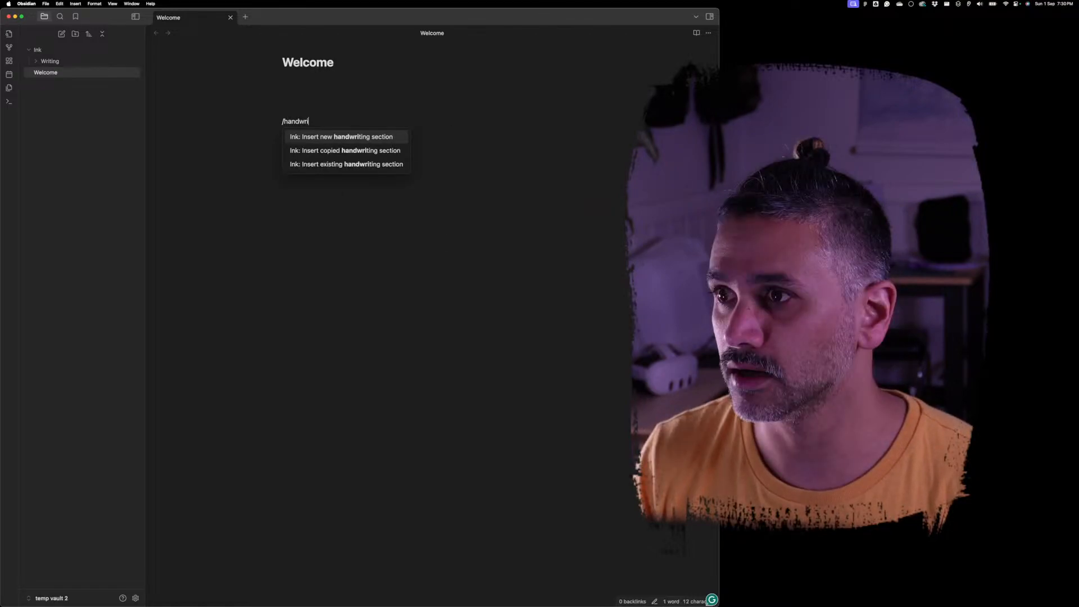
pyautogui.click(342, 136)
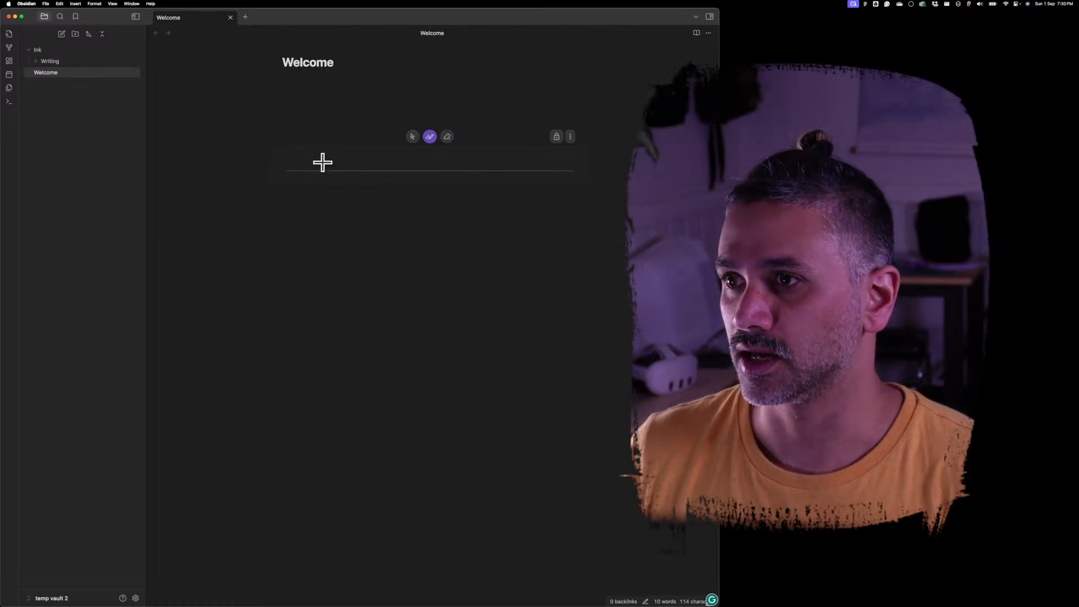
pyautogui.moveTo(310, 165); pyautogui.dragTo(533, 159)
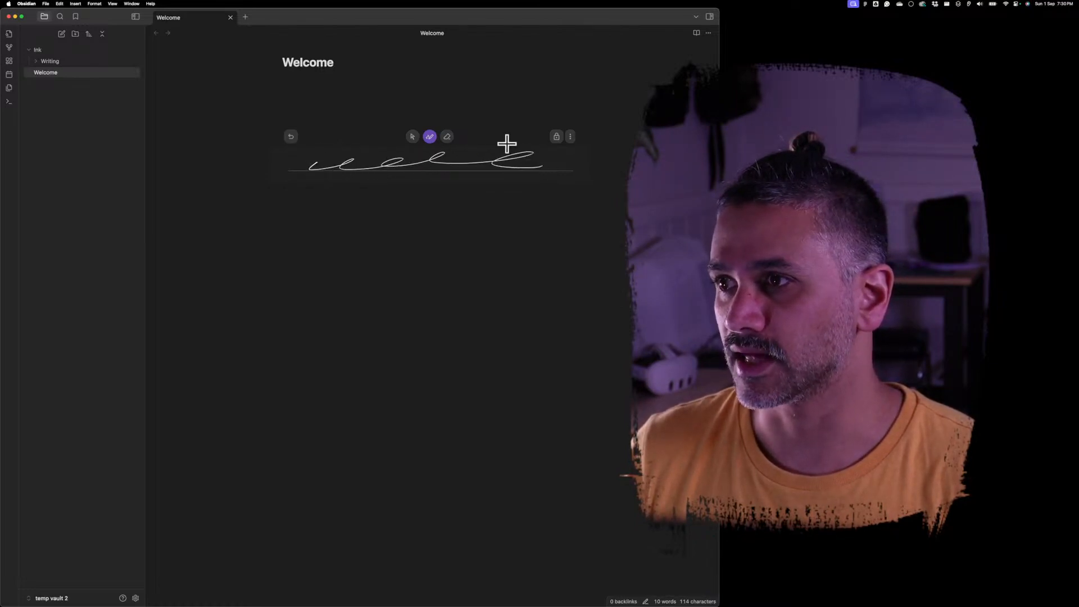
# - Type the text lines 'sdjfhgds kjfghsdfsdf', 'sdfoiusdfnk shdsdlkj' and 'sdfkj' around the section
pyautogui.write('sdjfhgds kjfghsdfsdf')
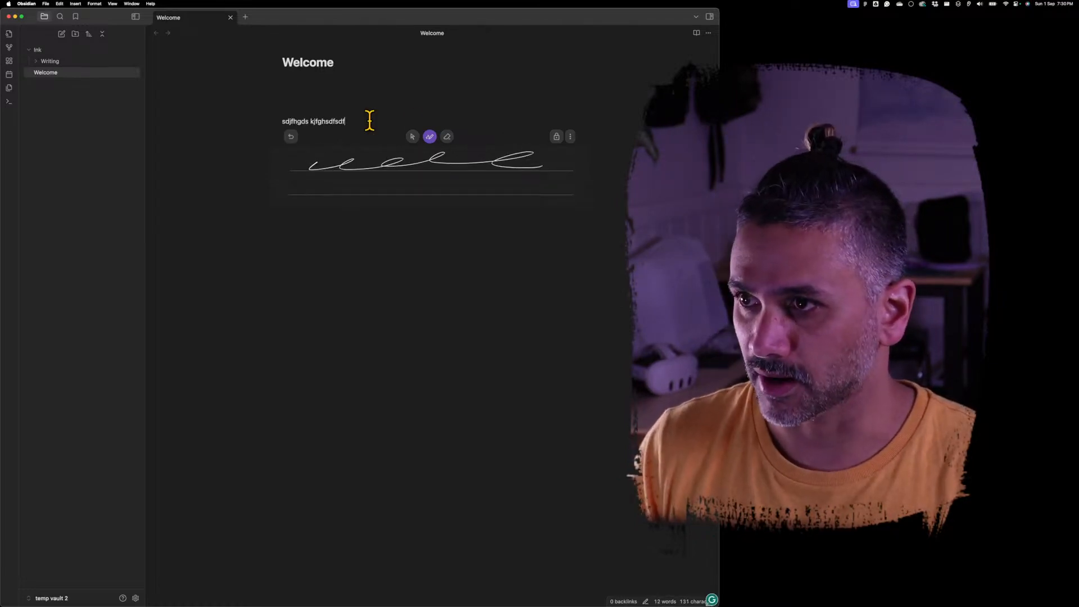
pyautogui.write('sdfoiusdfnk shdsdlkj')
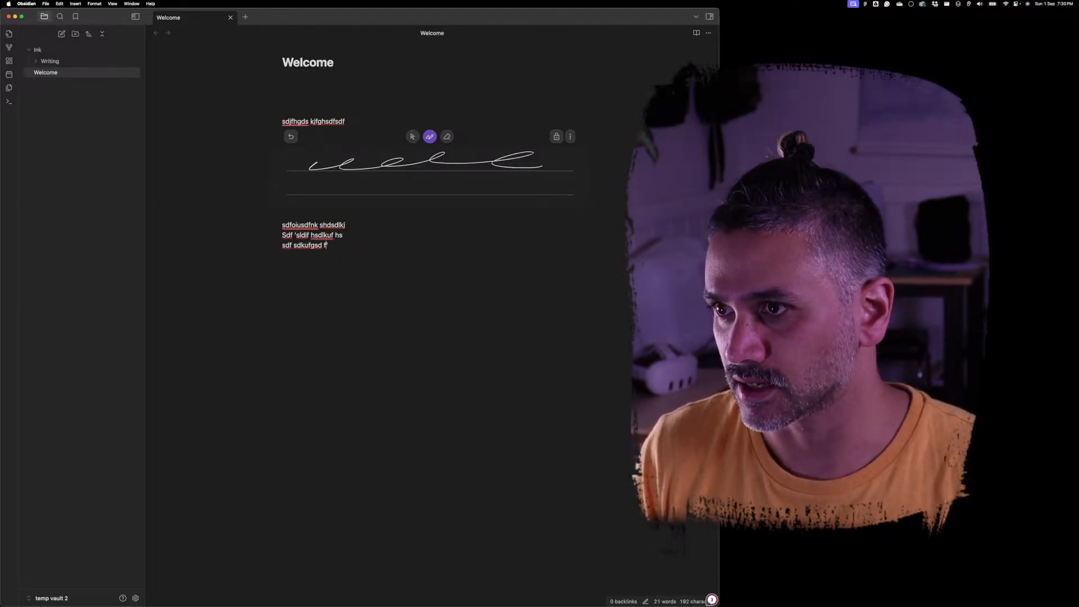
pyautogui.write('sdfkjhysdfokjydlsfsdf s')
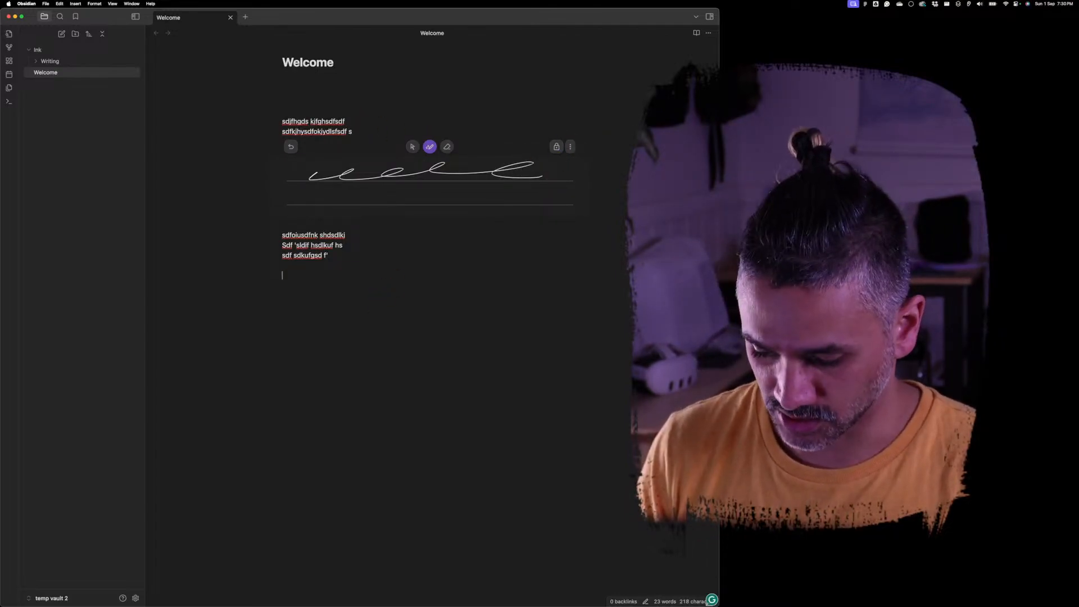
# - Insert a second handwriting section, fill it with scribbles and strokes, then type 'sdjfgh sdkjhgds' below
pyautogui.write('/handwri')
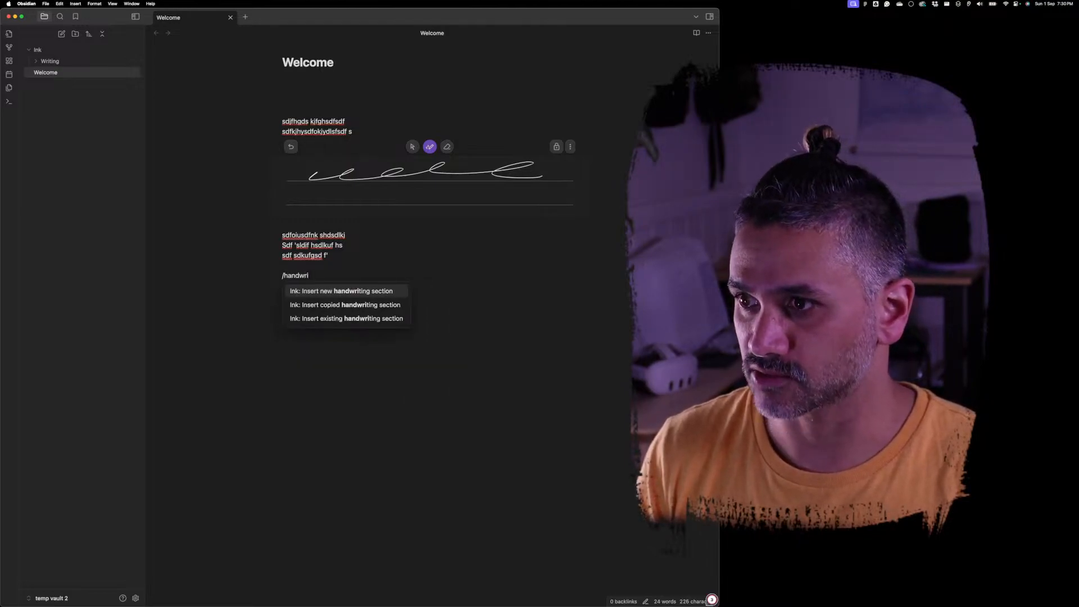
pyautogui.click(342, 290)
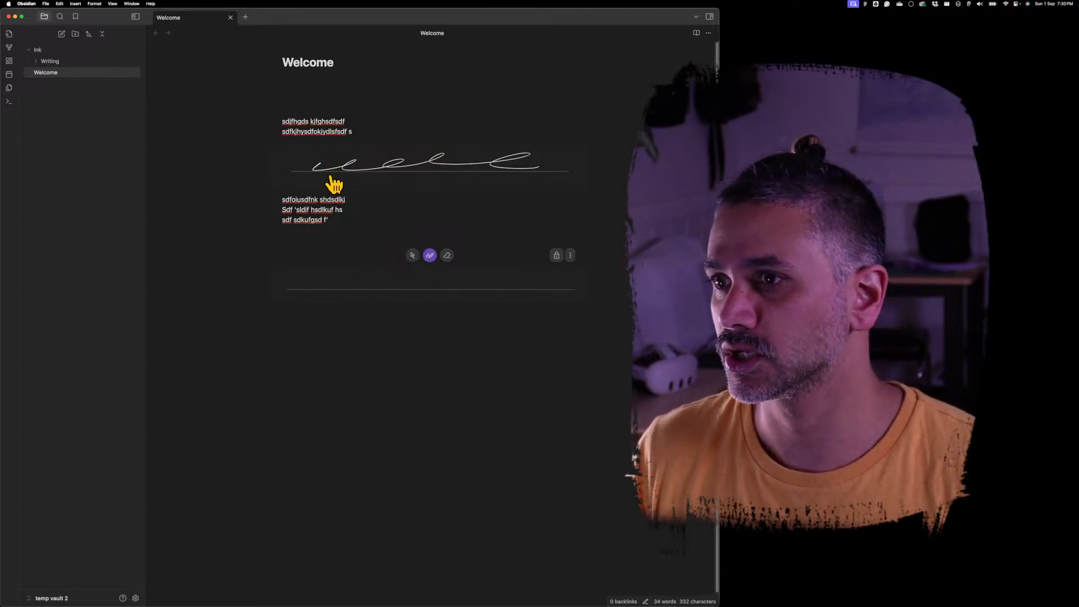
pyautogui.moveTo(400, 261)
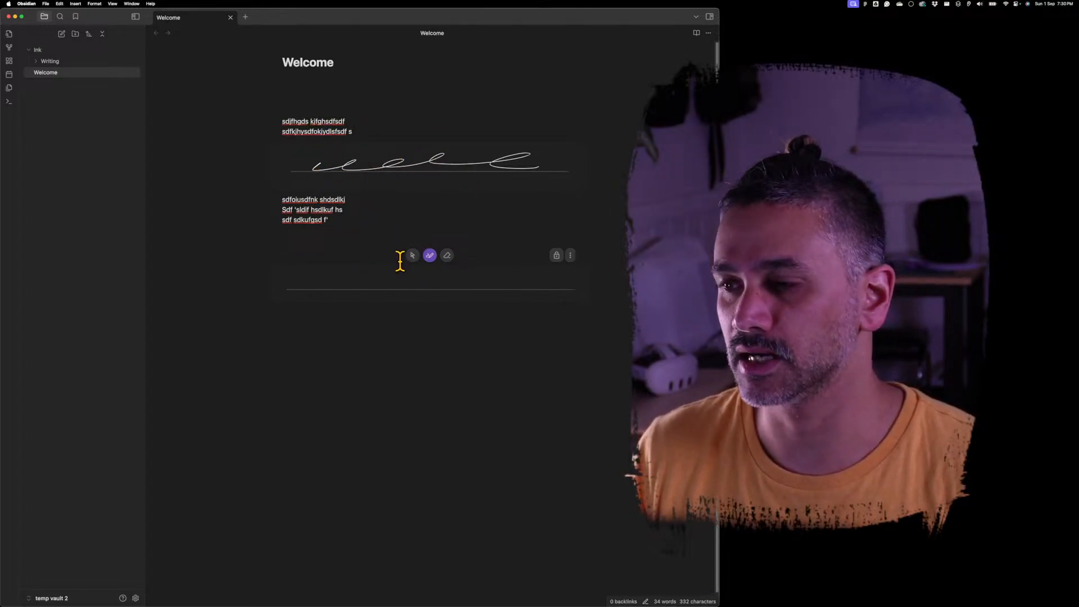
pyautogui.moveTo(320, 281); pyautogui.dragTo(471, 279)
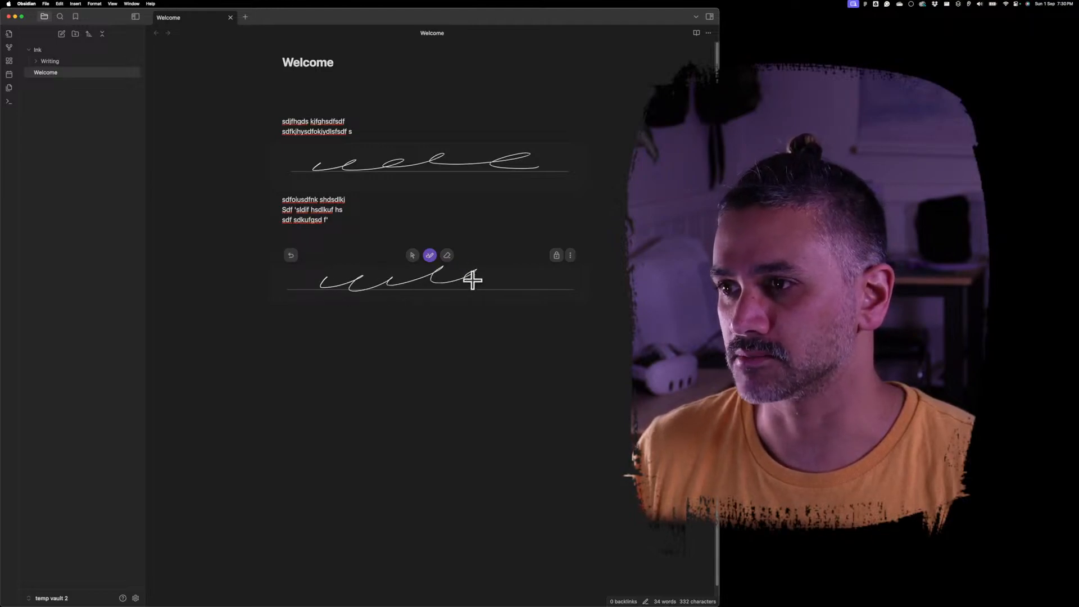
pyautogui.moveTo(468, 282); pyautogui.dragTo(539, 346)
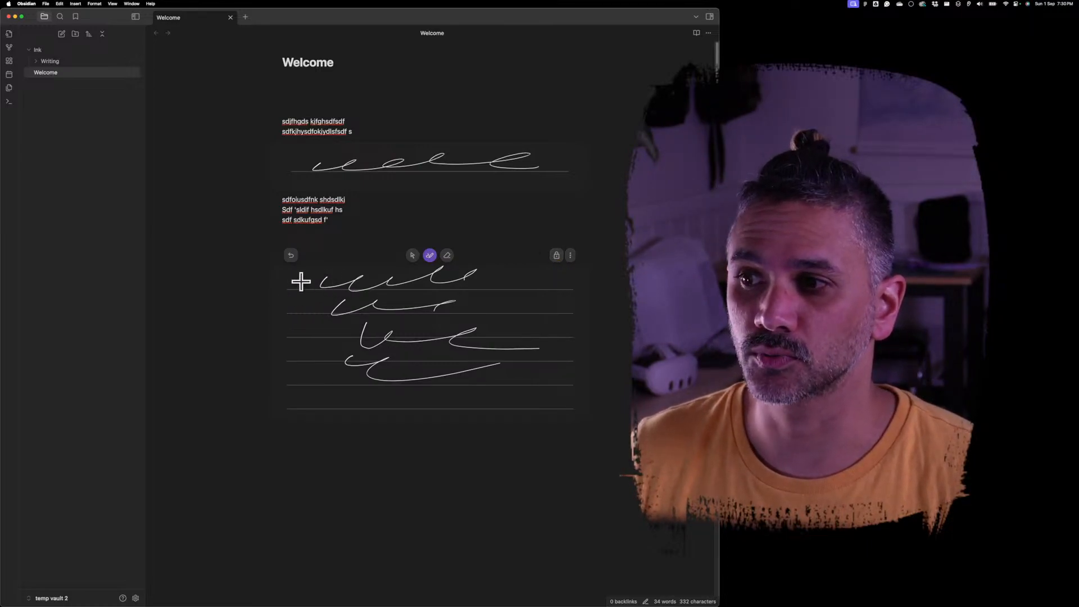
pyautogui.moveTo(301, 281); pyautogui.dragTo(284, 399)
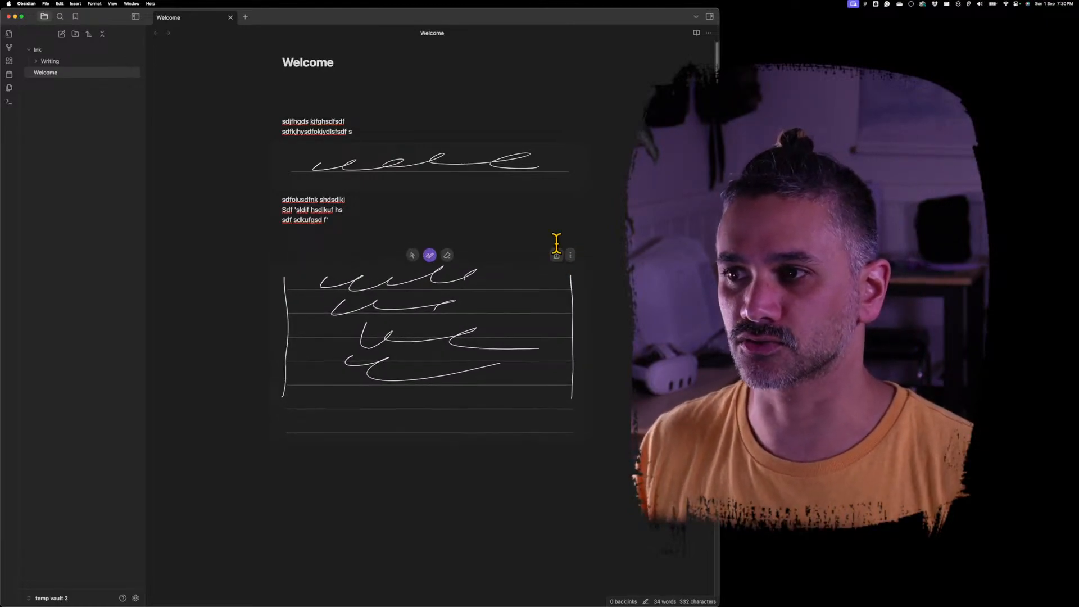
pyautogui.write('sdjfgh sdkjhgds f')
pyautogui.write('asjhdfk asd')
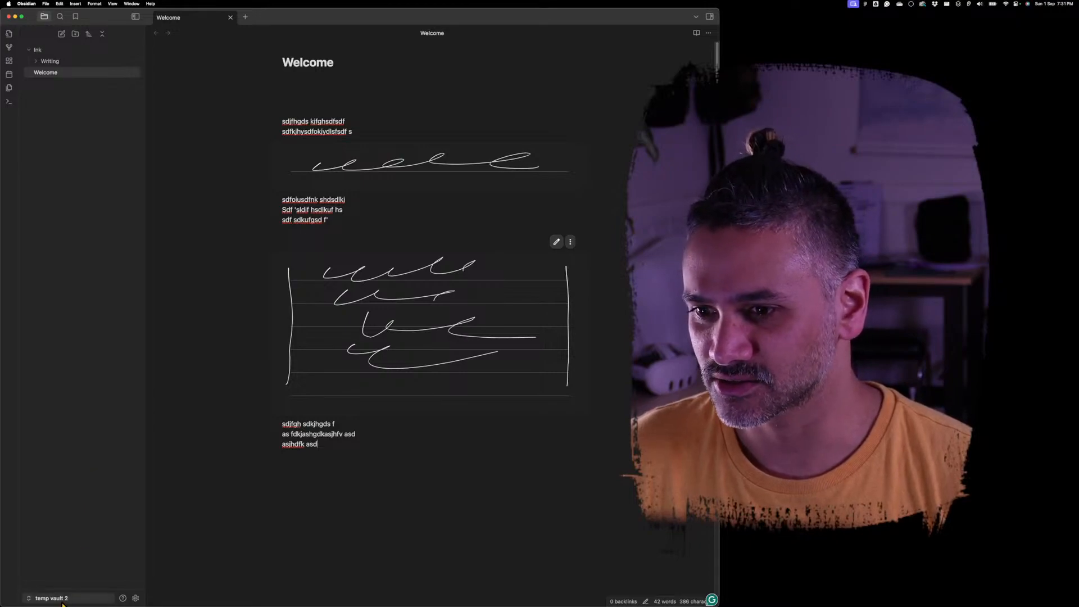
pyautogui.click(52, 598)
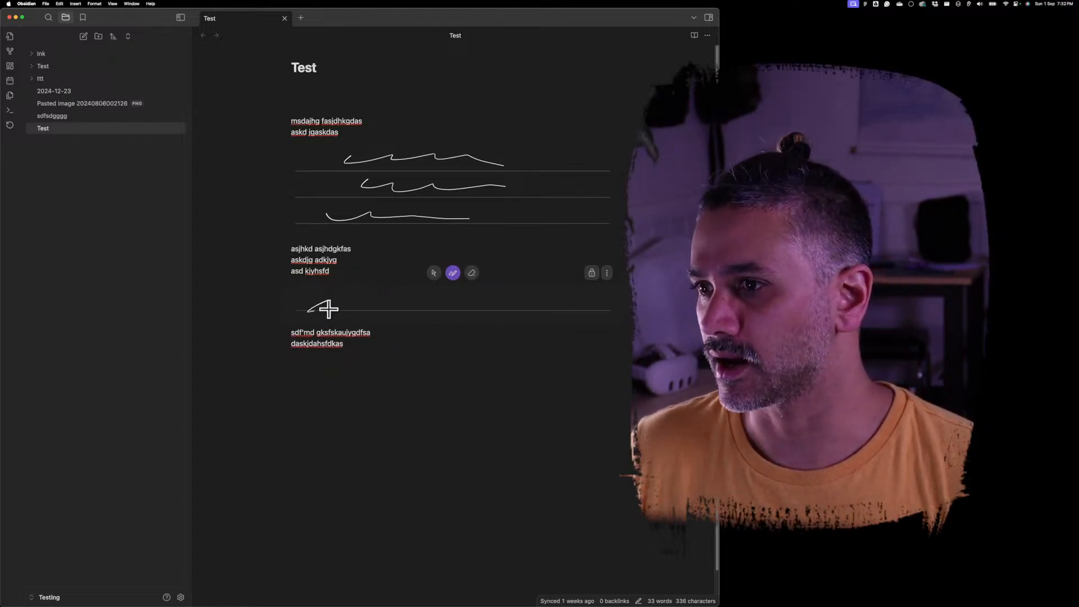
# - Draw two more horizontal scribble lines across the second handwriting section
pyautogui.moveTo(307, 306); pyautogui.dragTo(579, 306)
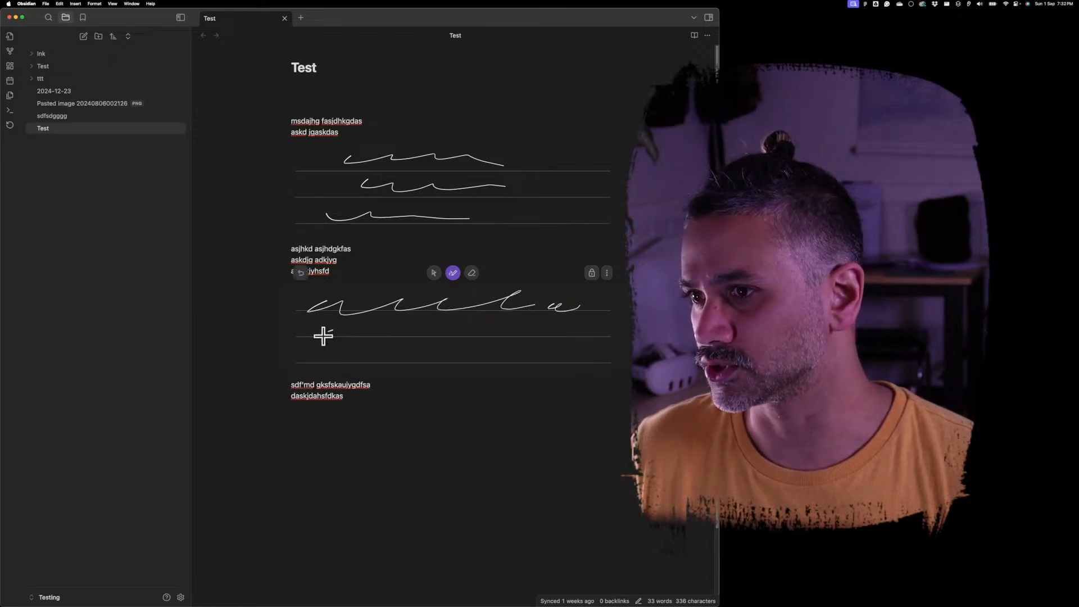
pyautogui.moveTo(324, 336); pyautogui.dragTo(551, 338)
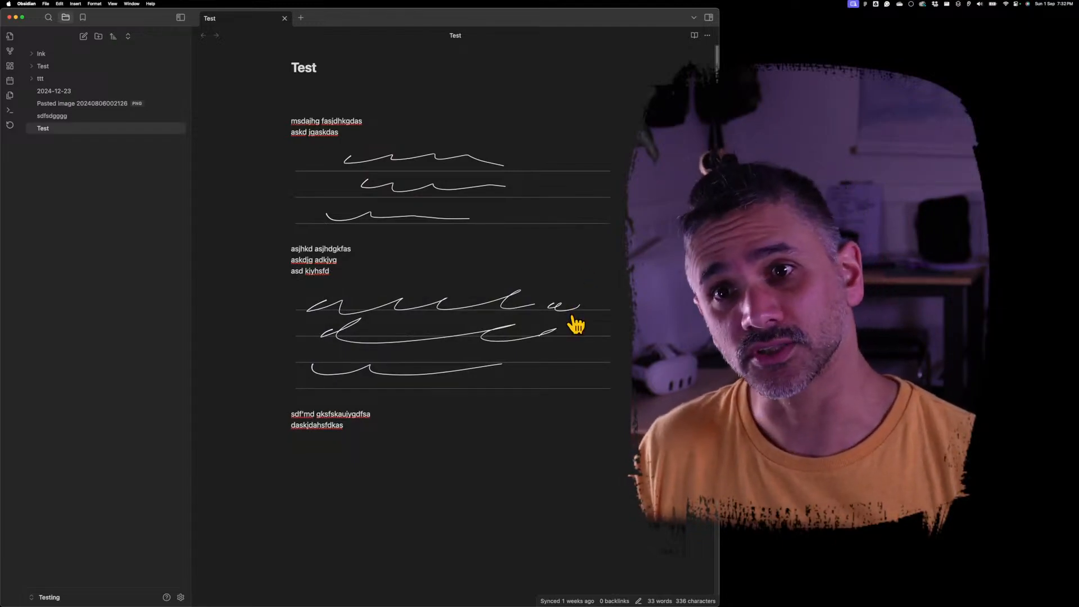
pyautogui.moveTo(567, 334)
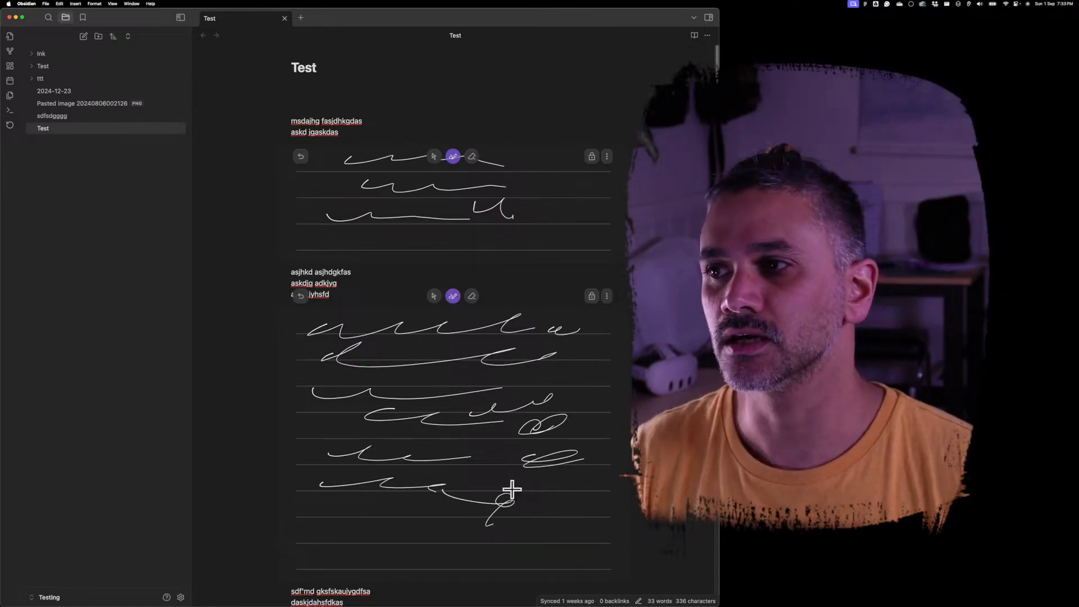
pyautogui.moveTo(487, 359)
pyautogui.write(' jdsahgaskjyhd gasludy ')
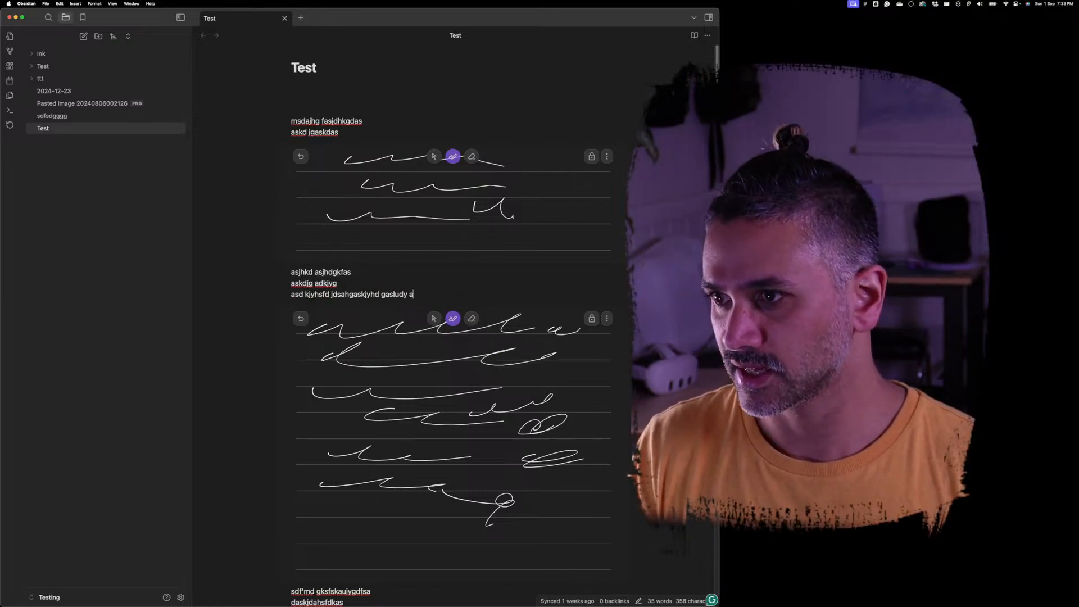
# - Extend the line above with 'aslkudj yasliujd aslkjalisugdaskjg' and toggle between select and pen tools
pyautogui.write('aslkudj yasliujd aslkjalisugdaskjg')
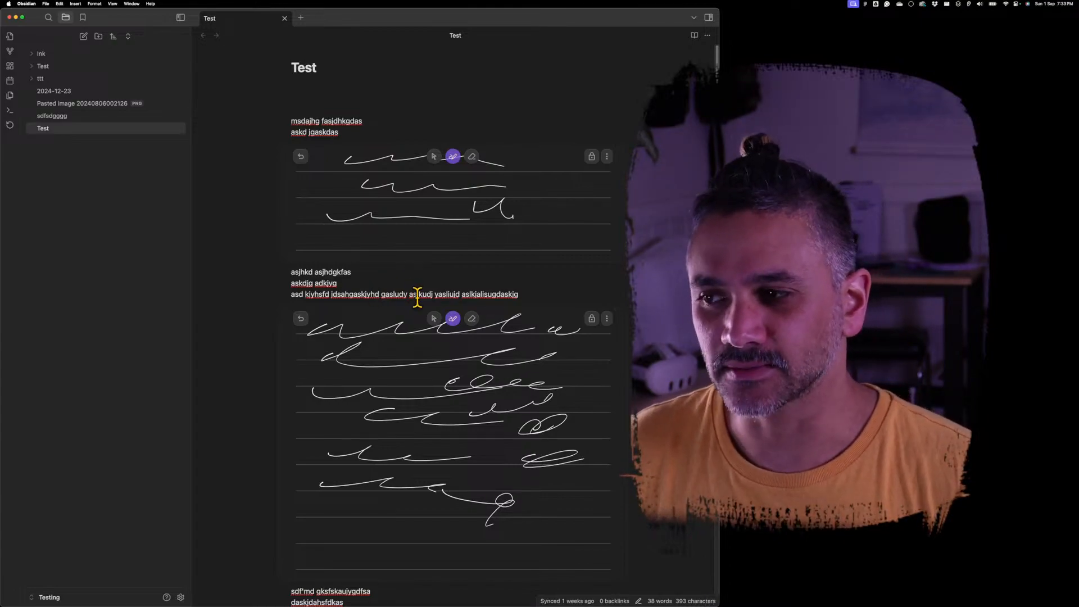
pyautogui.click(434, 318)
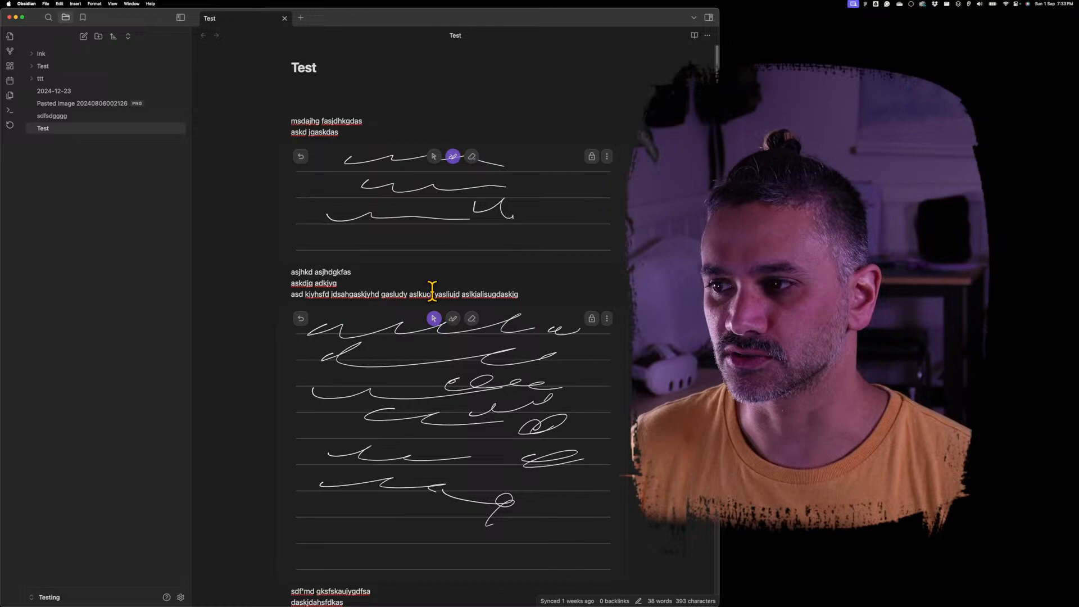
pyautogui.click(434, 318)
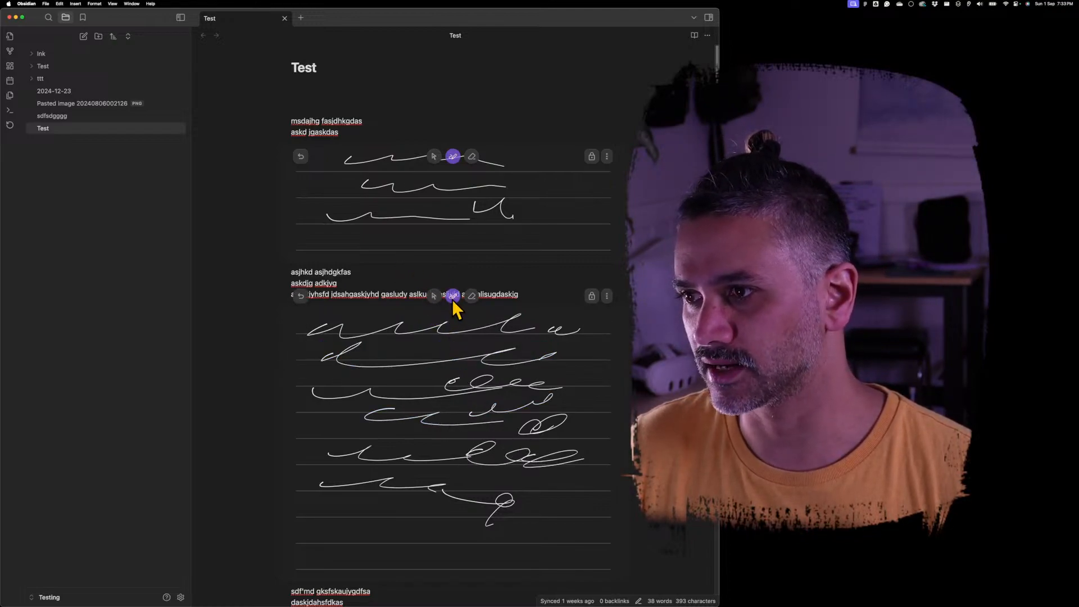
pyautogui.click(432, 318)
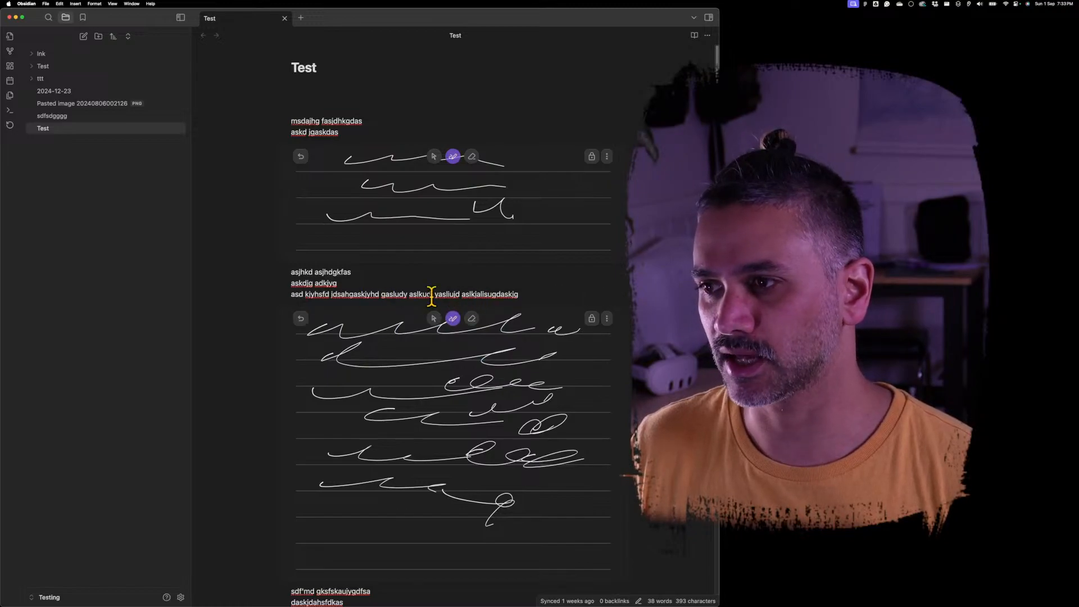
pyautogui.moveTo(465, 299)
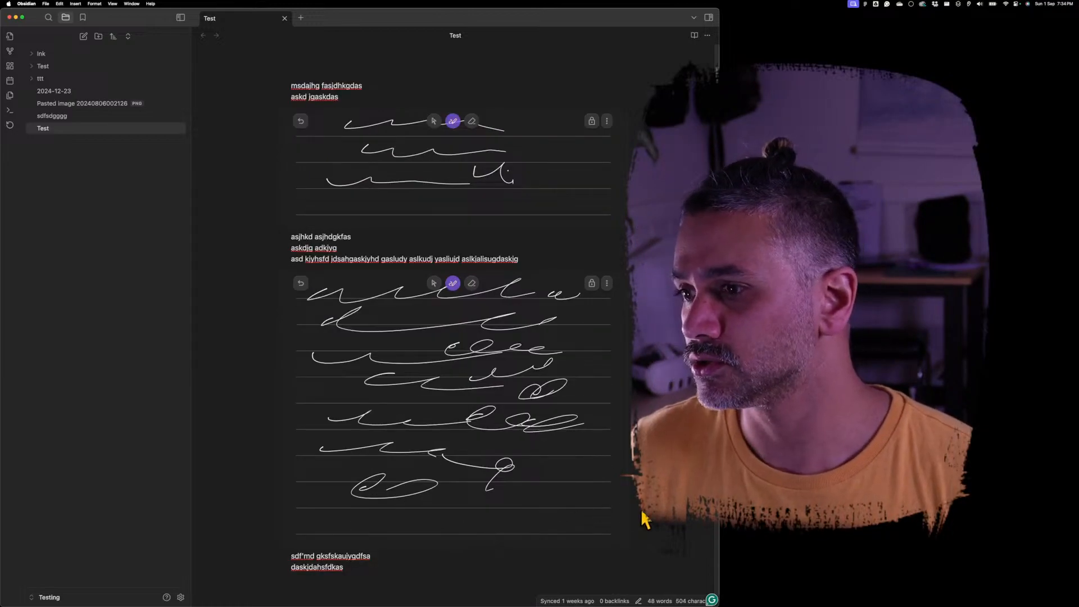
# - Write a line of scribbles in the bottom handwriting section
pyautogui.scroll(-3)
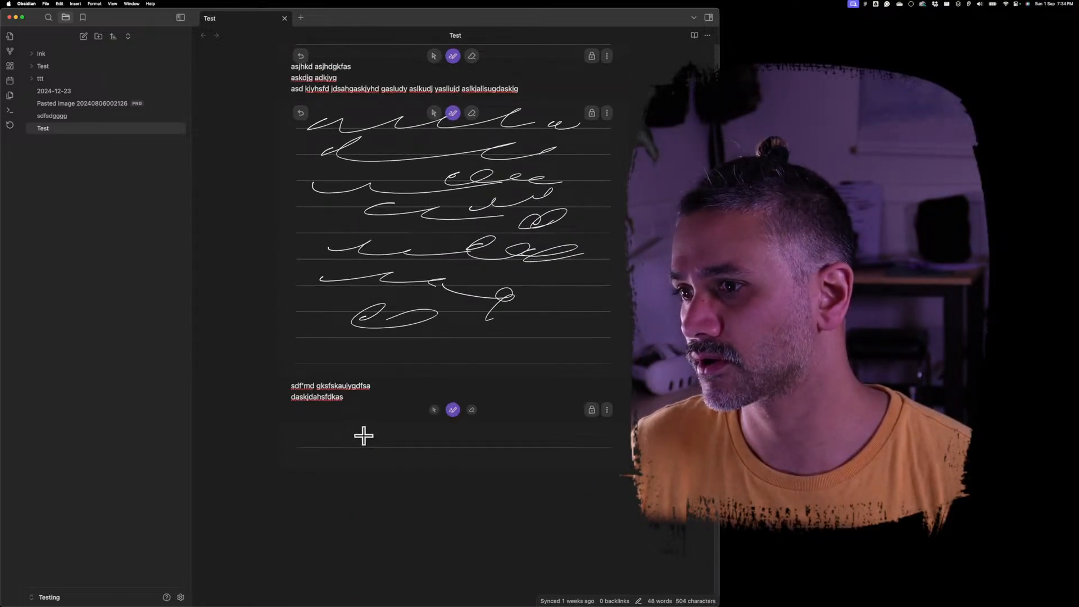
pyautogui.moveTo(323, 441); pyautogui.dragTo(550, 437)
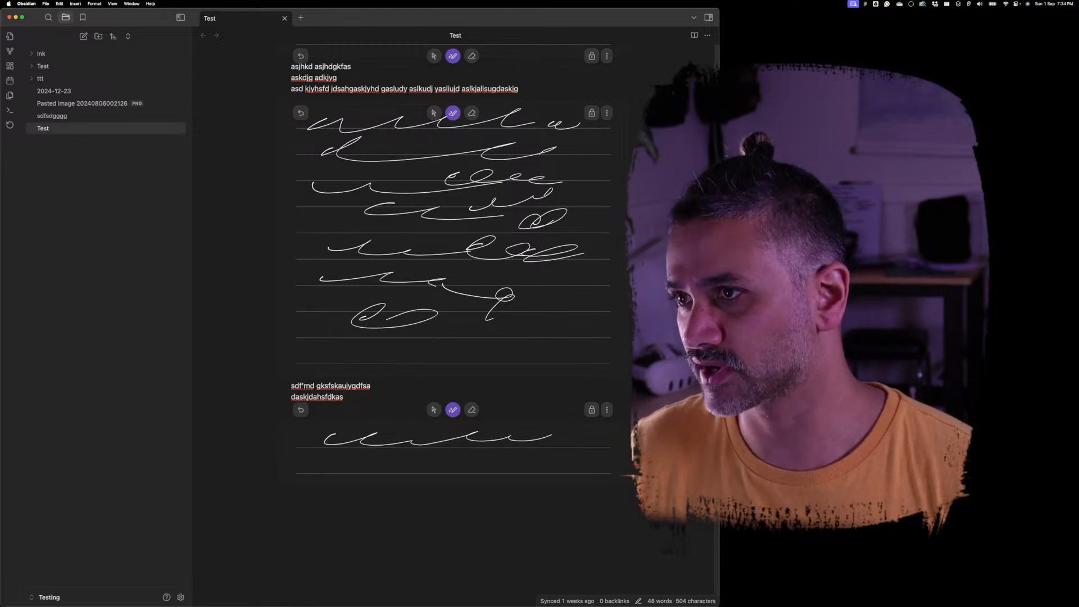
pyautogui.scroll(-3)
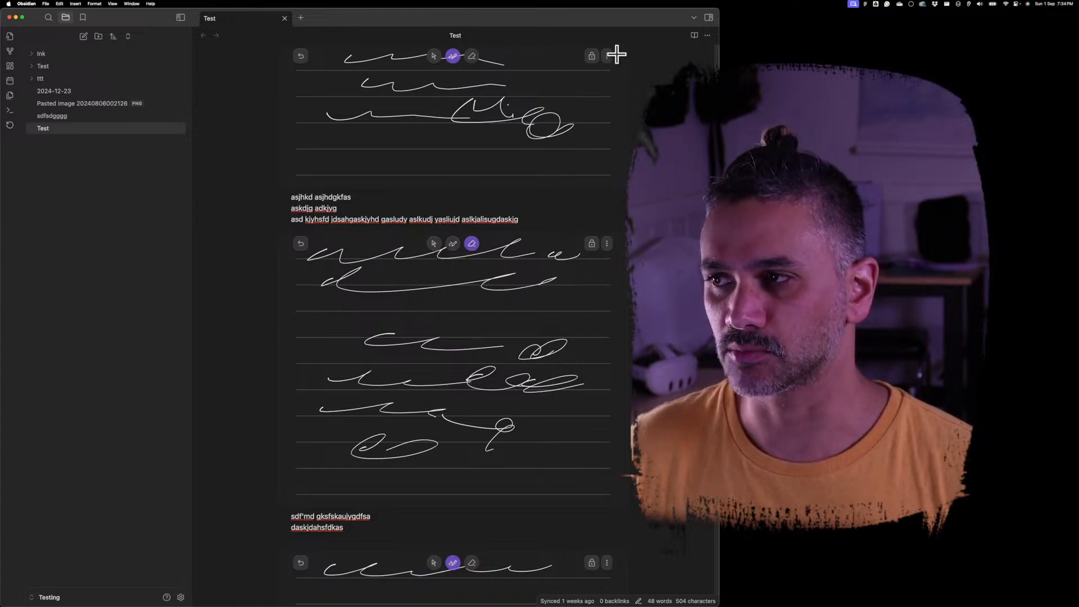
pyautogui.moveTo(554, 49)
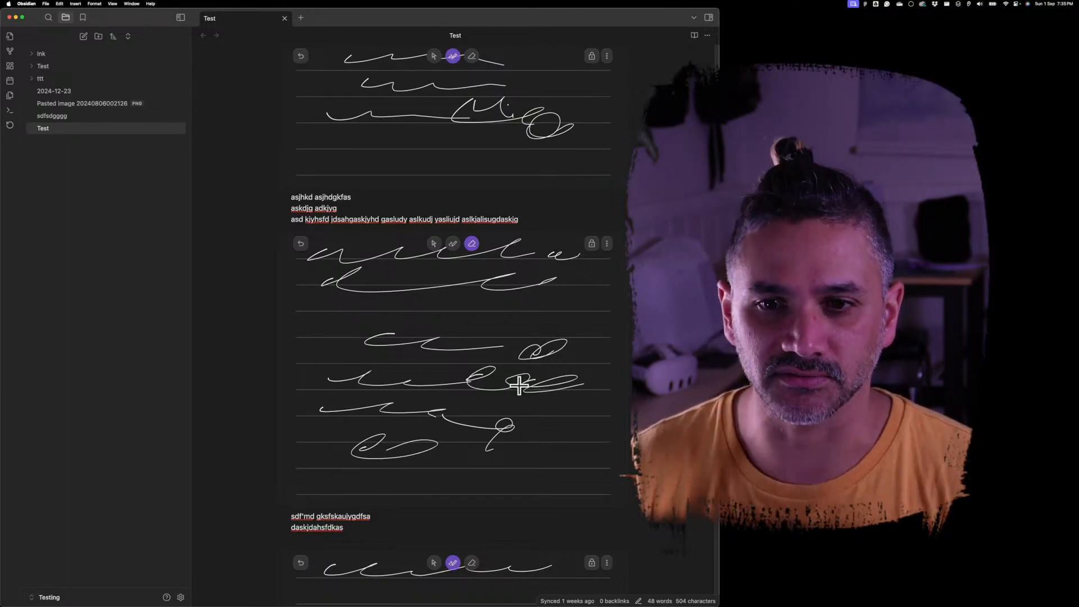
pyautogui.scroll(-3)
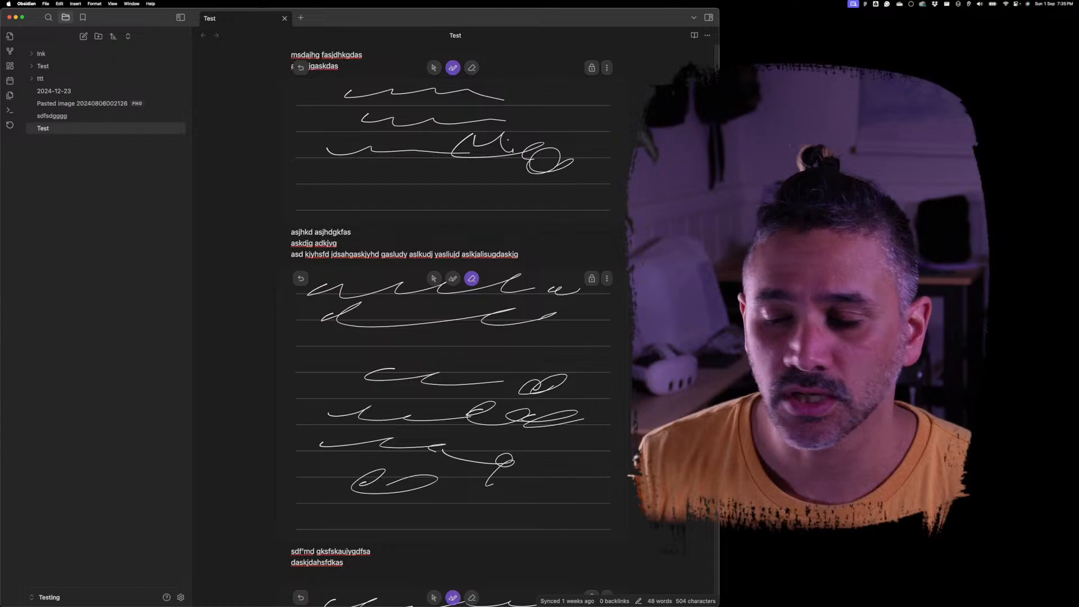